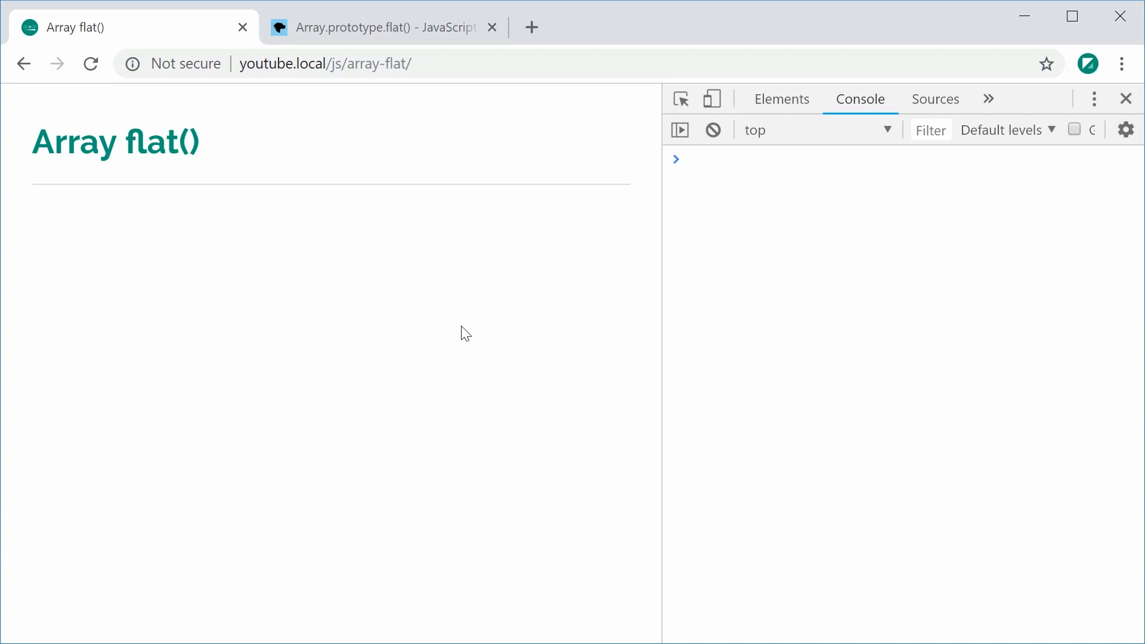
mouse_move(279, 405)
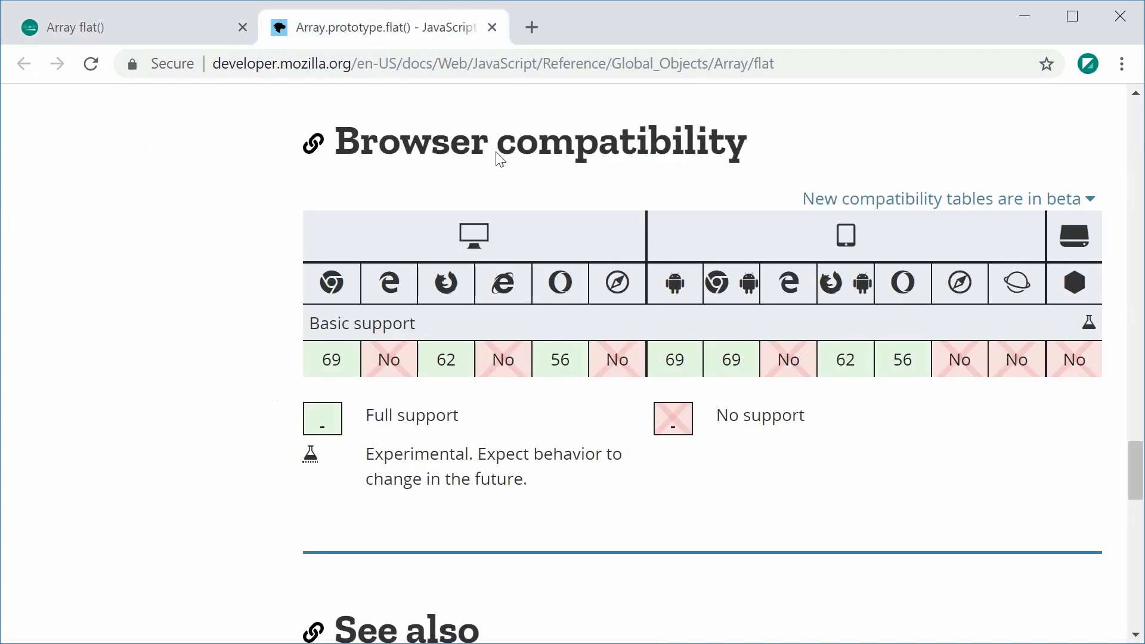
mouse_move(347, 301)
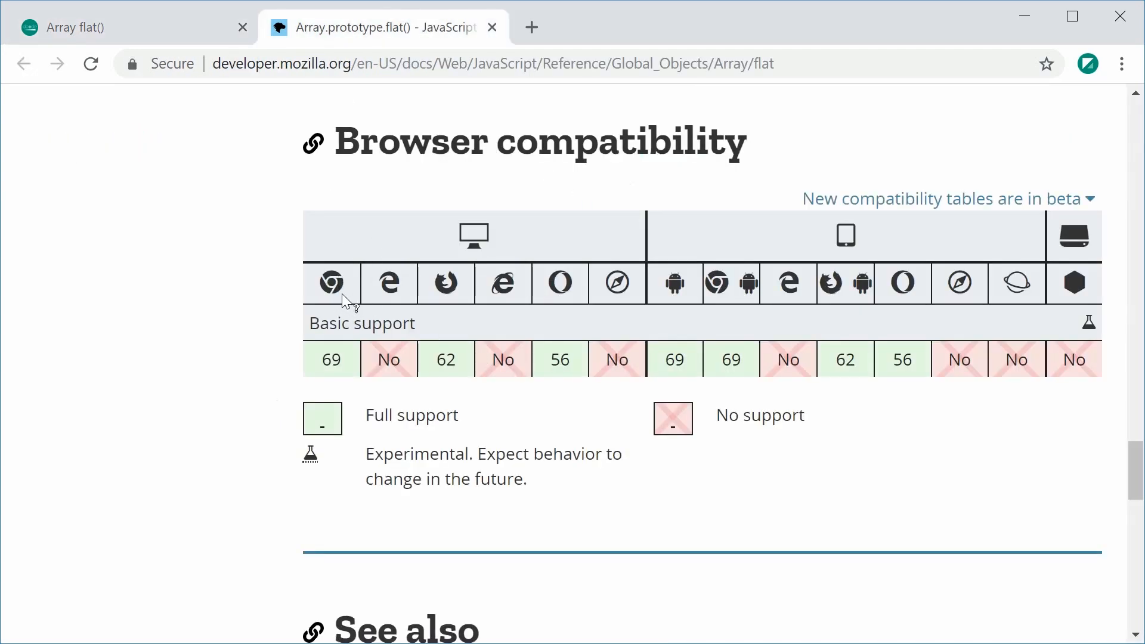
mouse_move(446, 284)
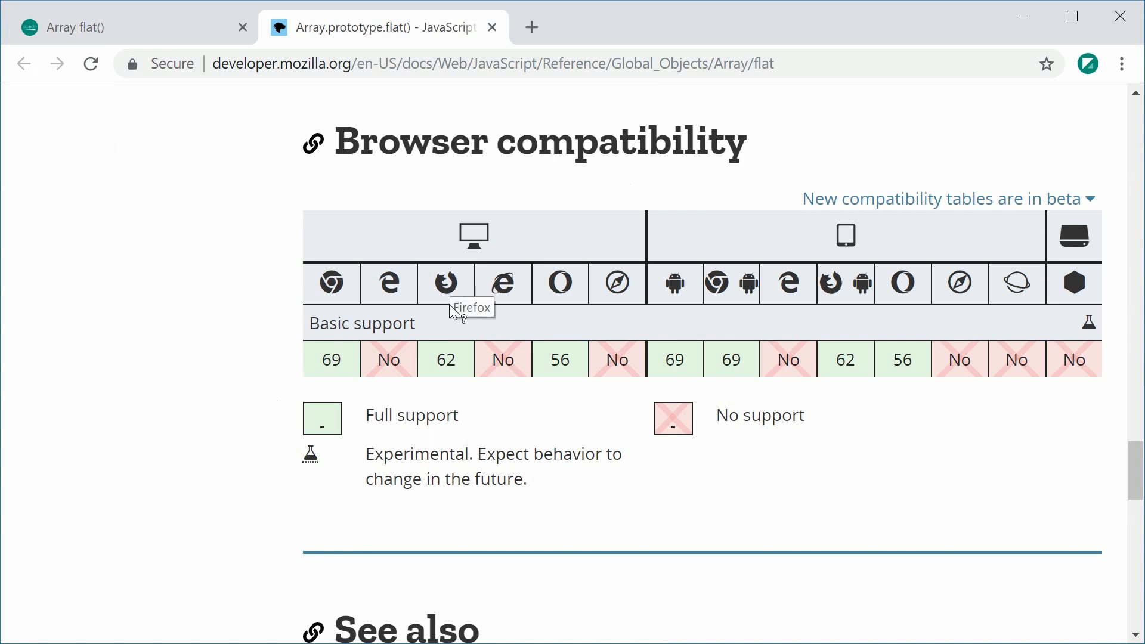
mouse_move(388, 347)
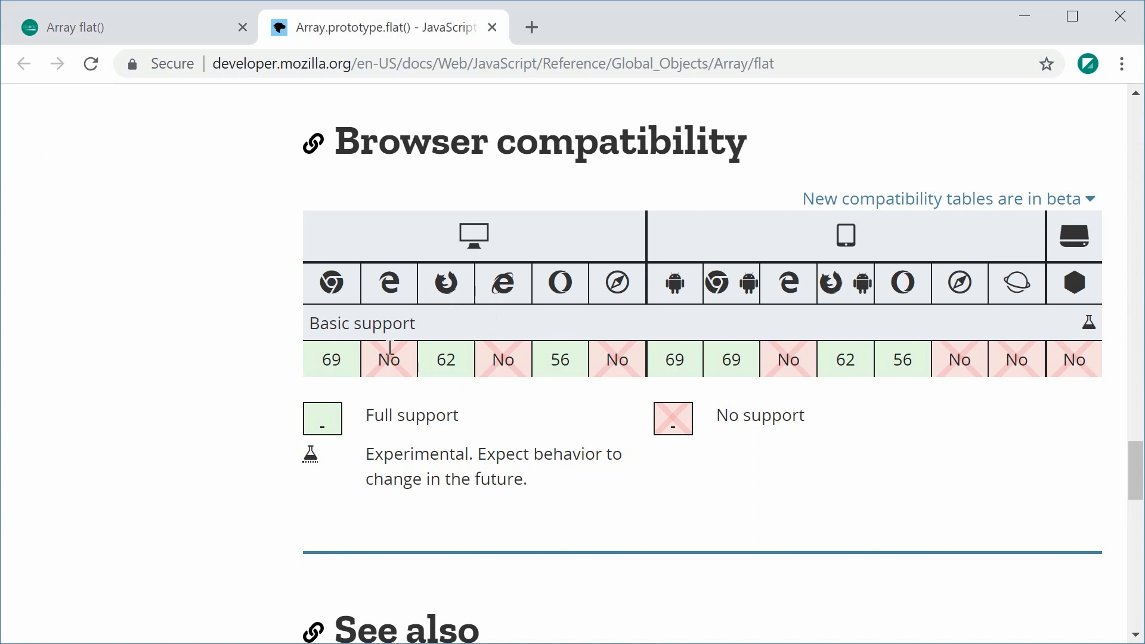
mouse_move(615, 361)
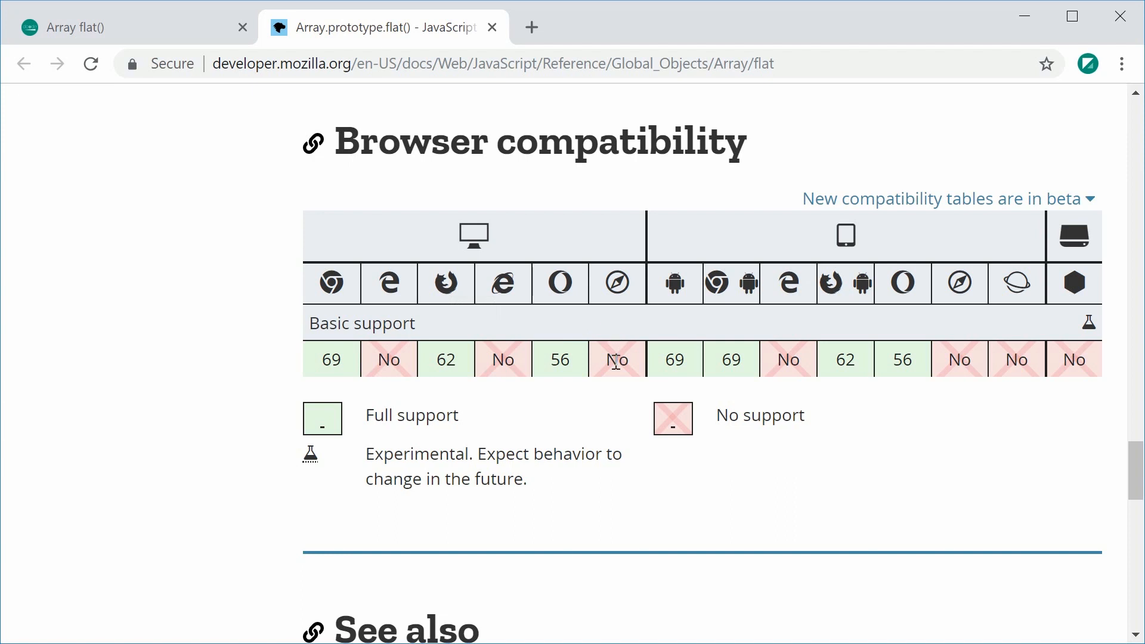
mouse_move(609, 387)
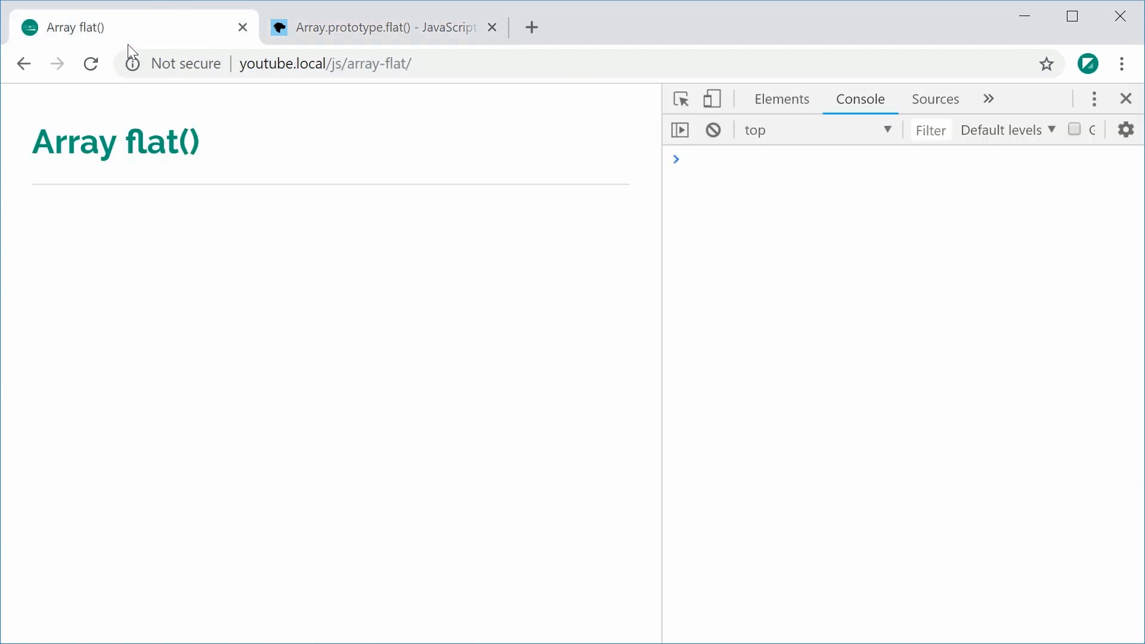
mouse_move(271, 243)
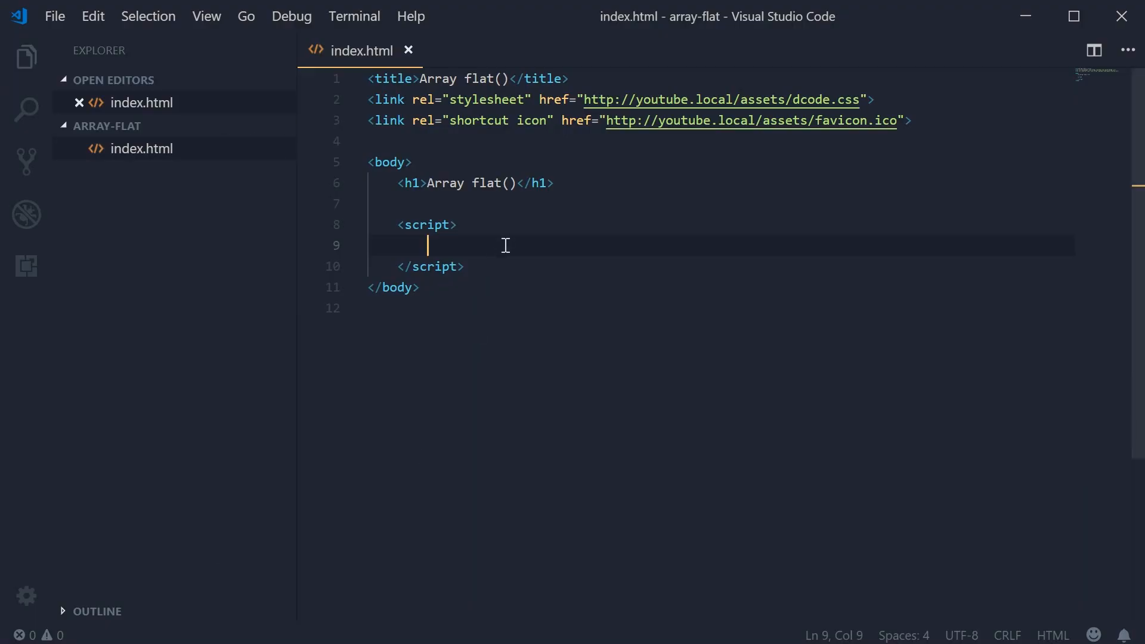
mouse_move(486, 418)
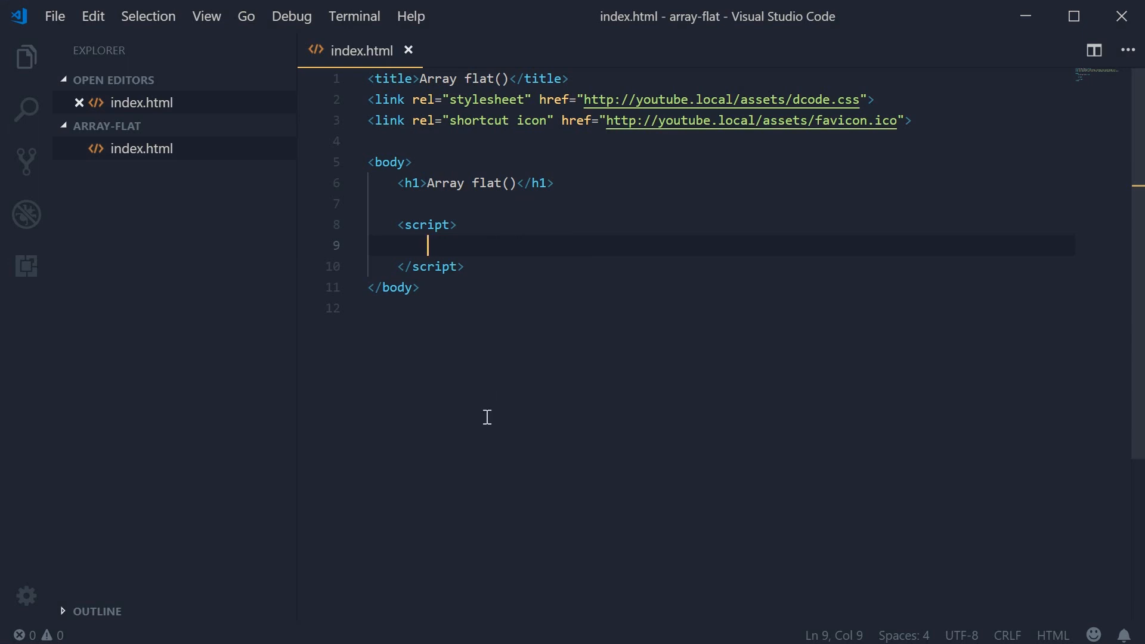
- Declare const numbers = [1, 2, 3, [4, 5]] inside the script block
text(const)
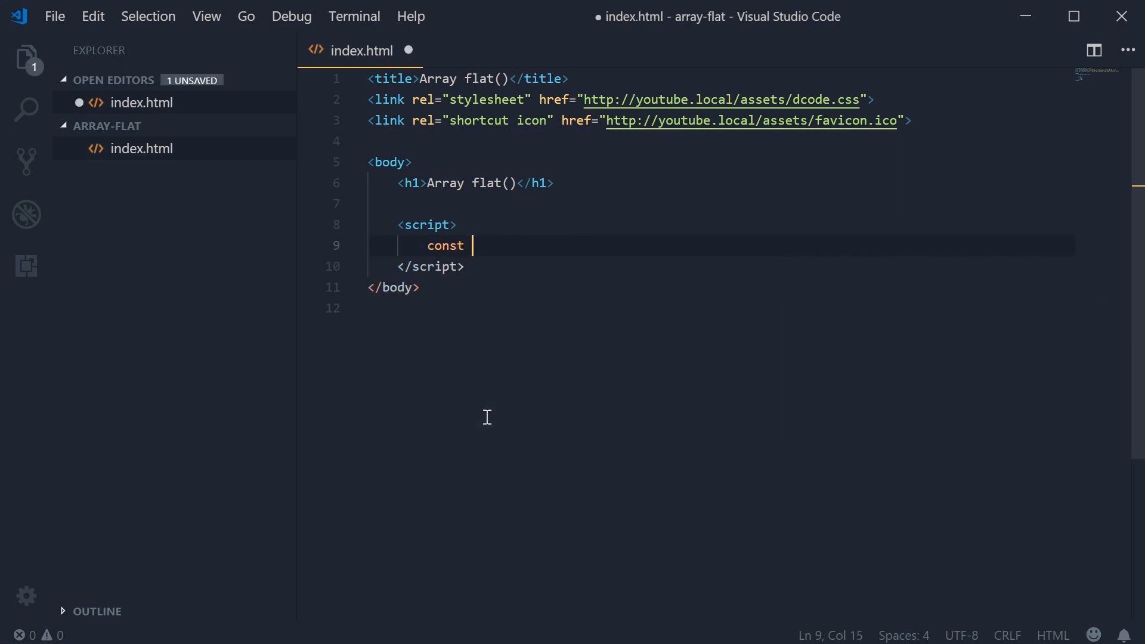
text(number)
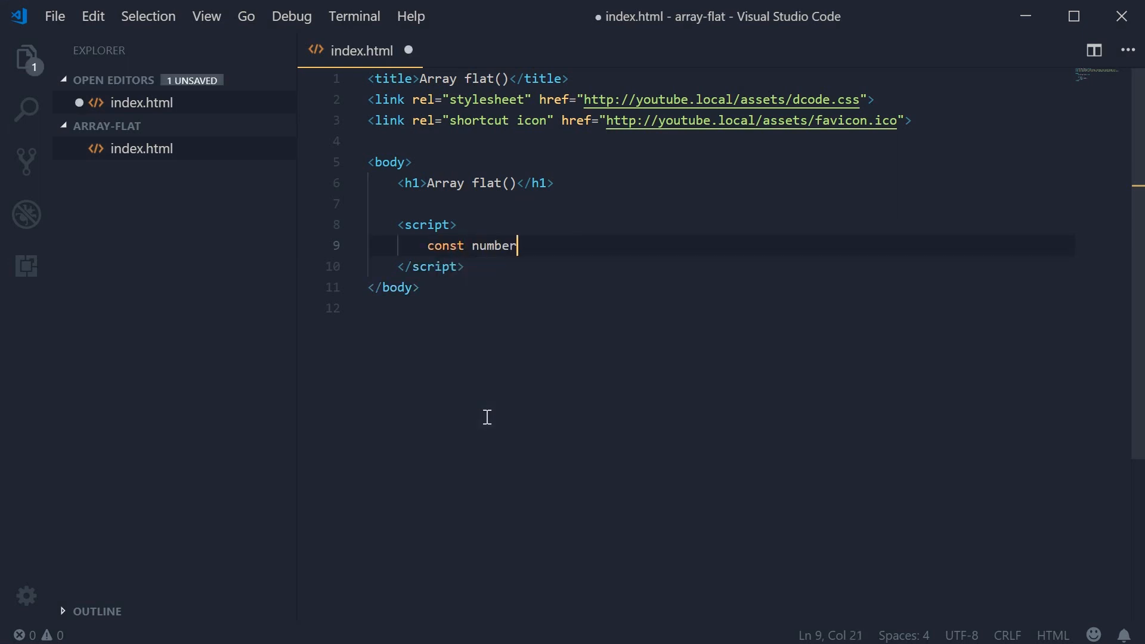
text(s = [])
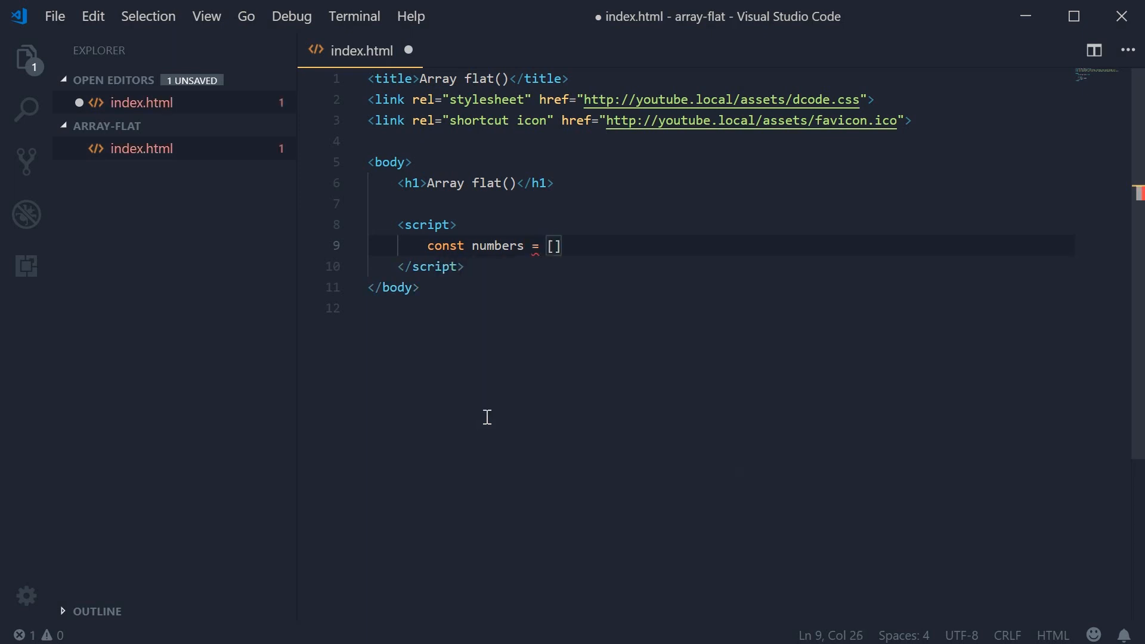
text(1)
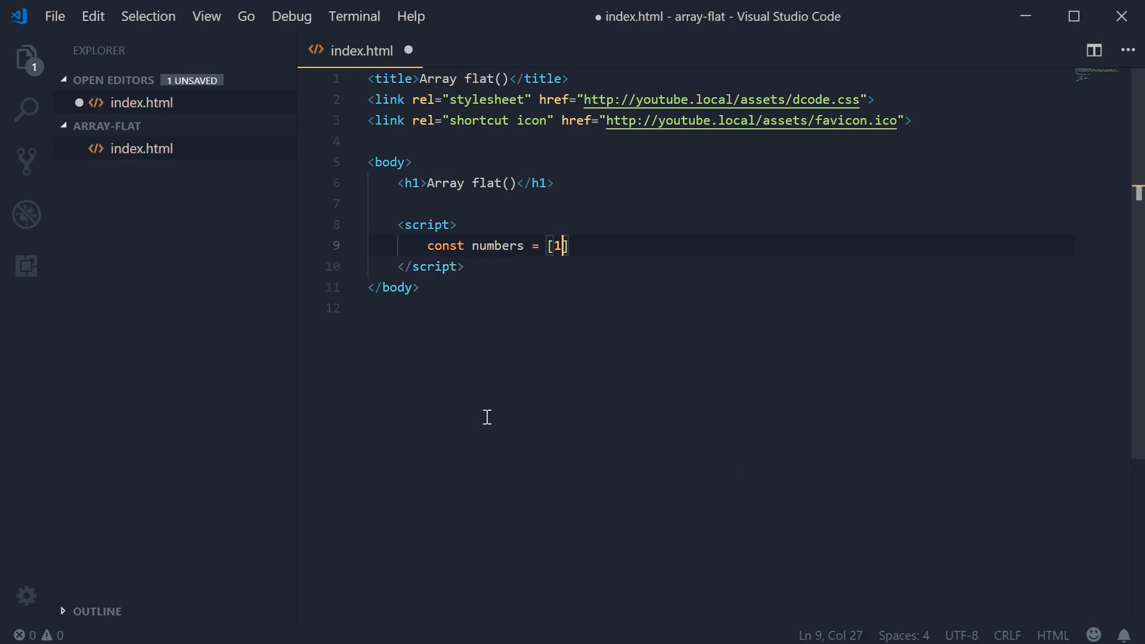
text(, 2, 3,)
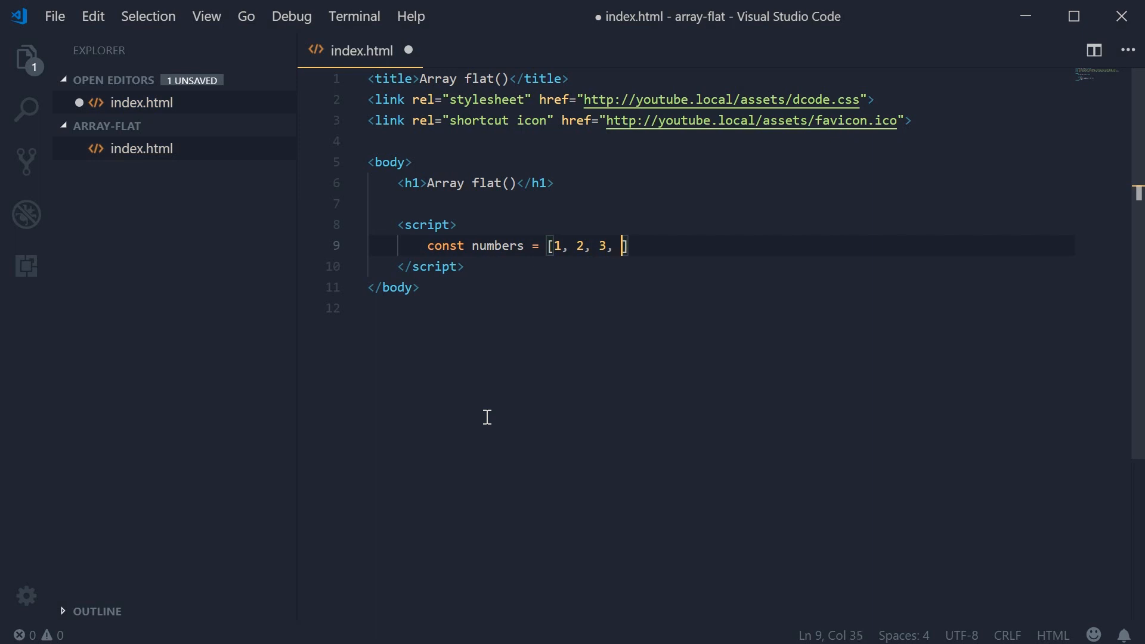
text([)
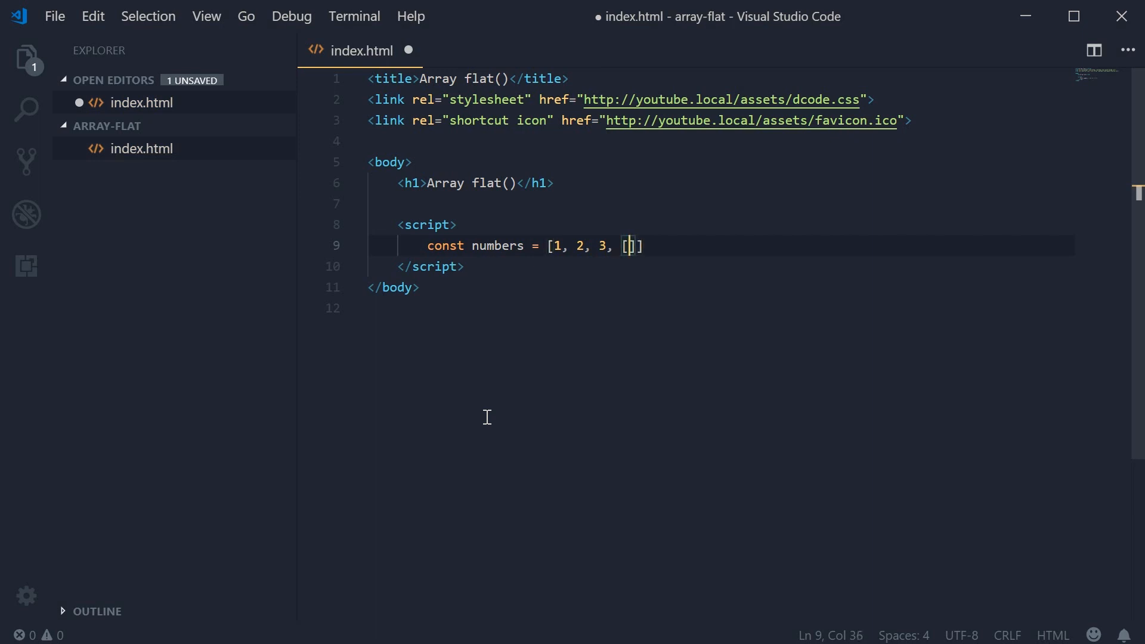
text(4, 5)
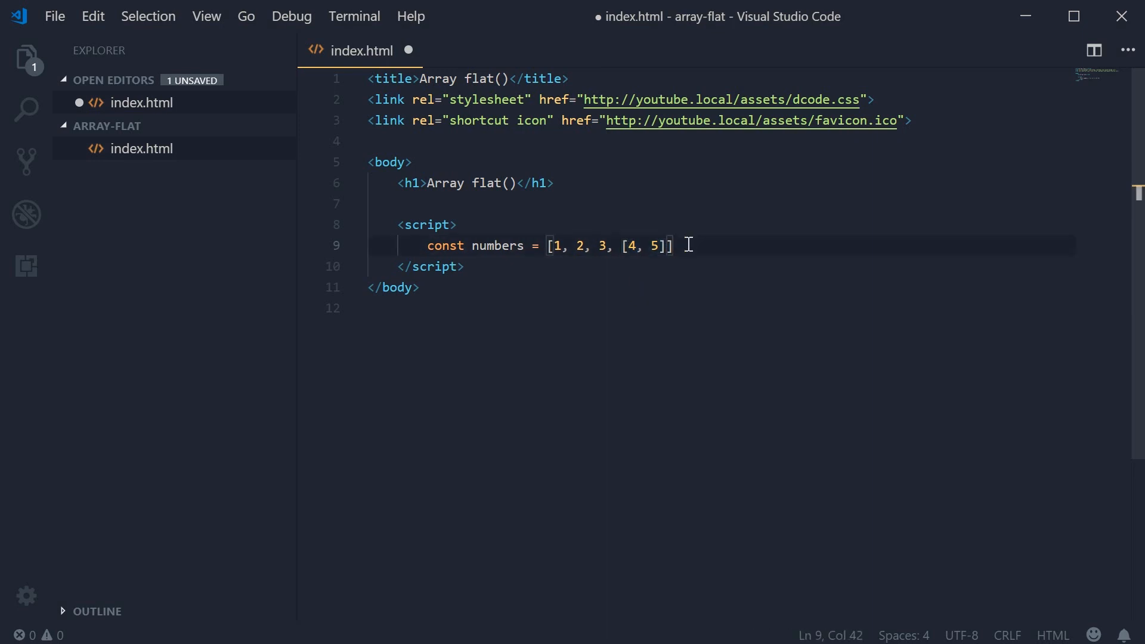
drag(673, 246, 546, 245)
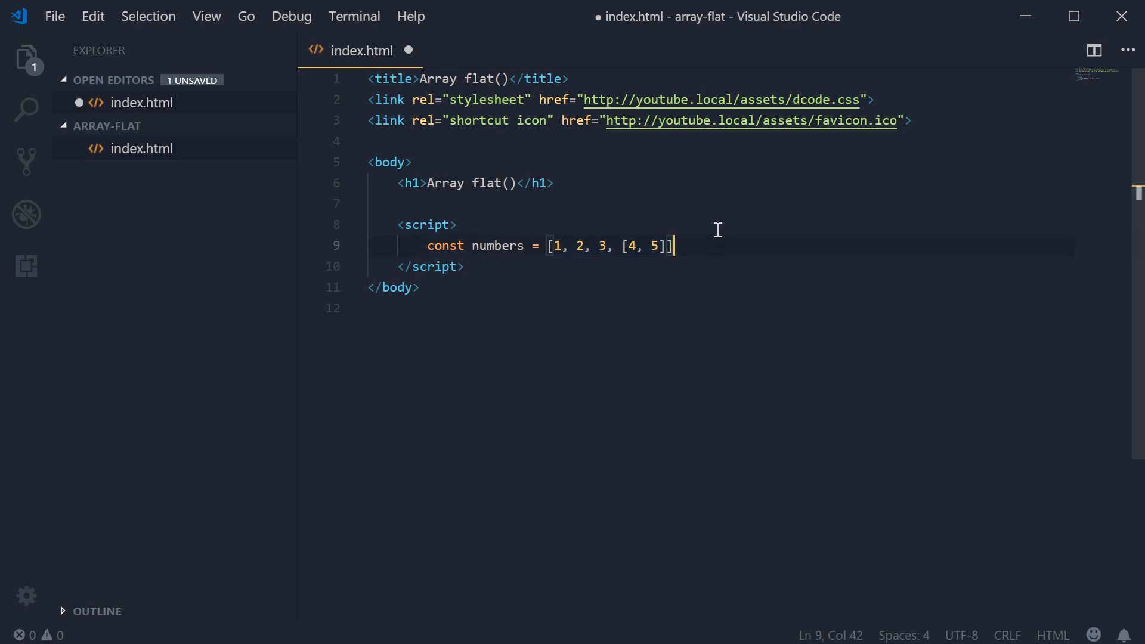
- Add const numbersFlat = numbers.flat() with a console.log of numbersFlat, and save index.html
text(;)
key(Enter)
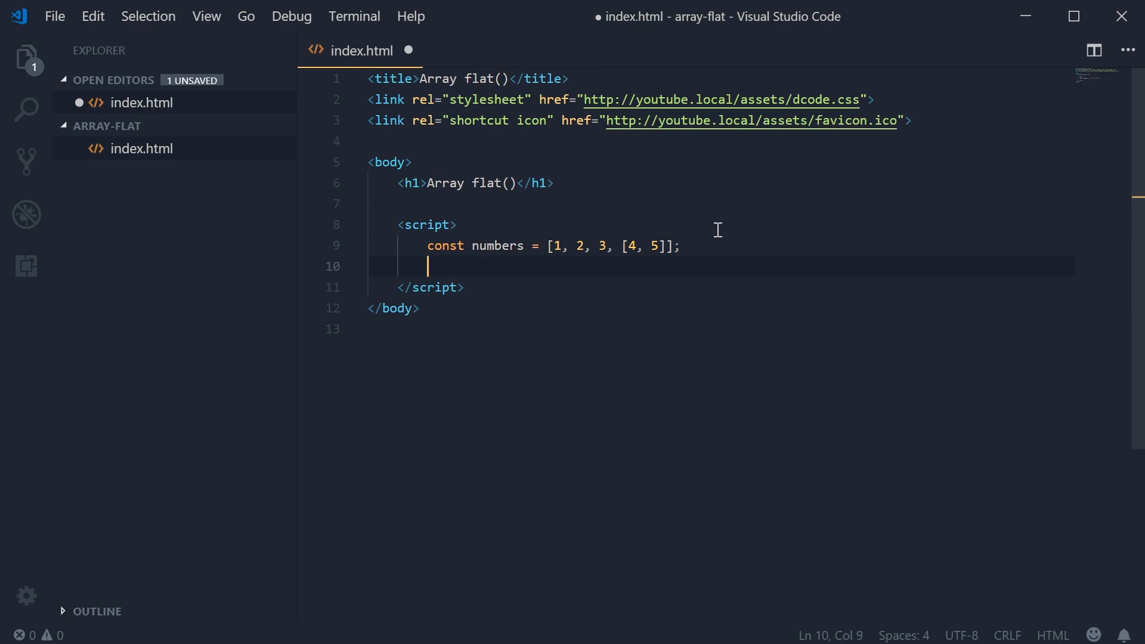
text(const)
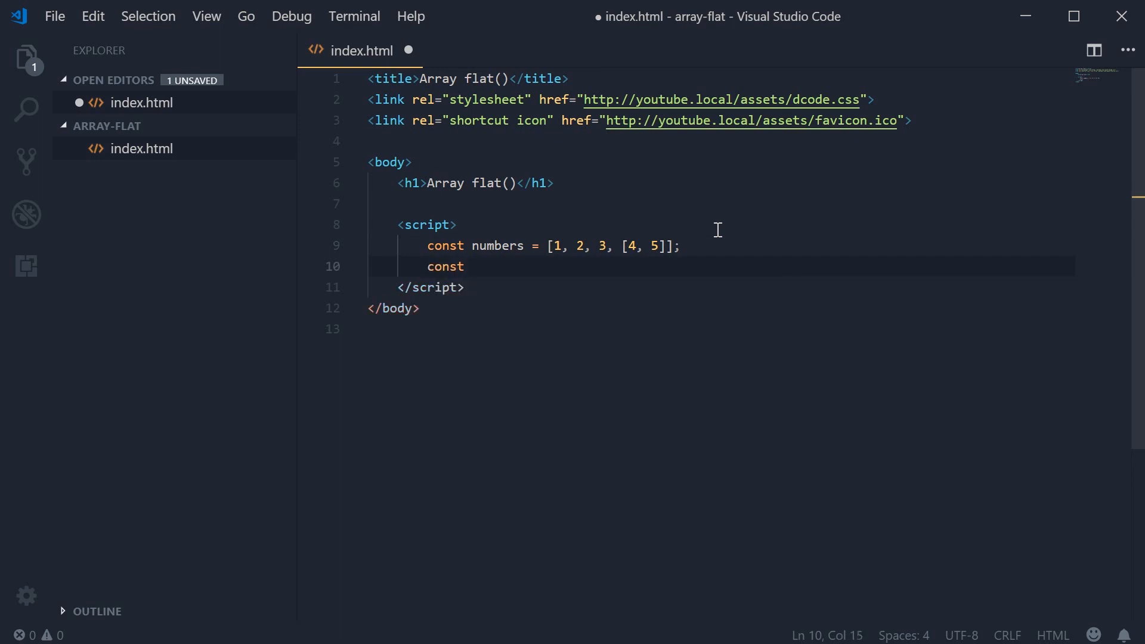
text(numbersFla)
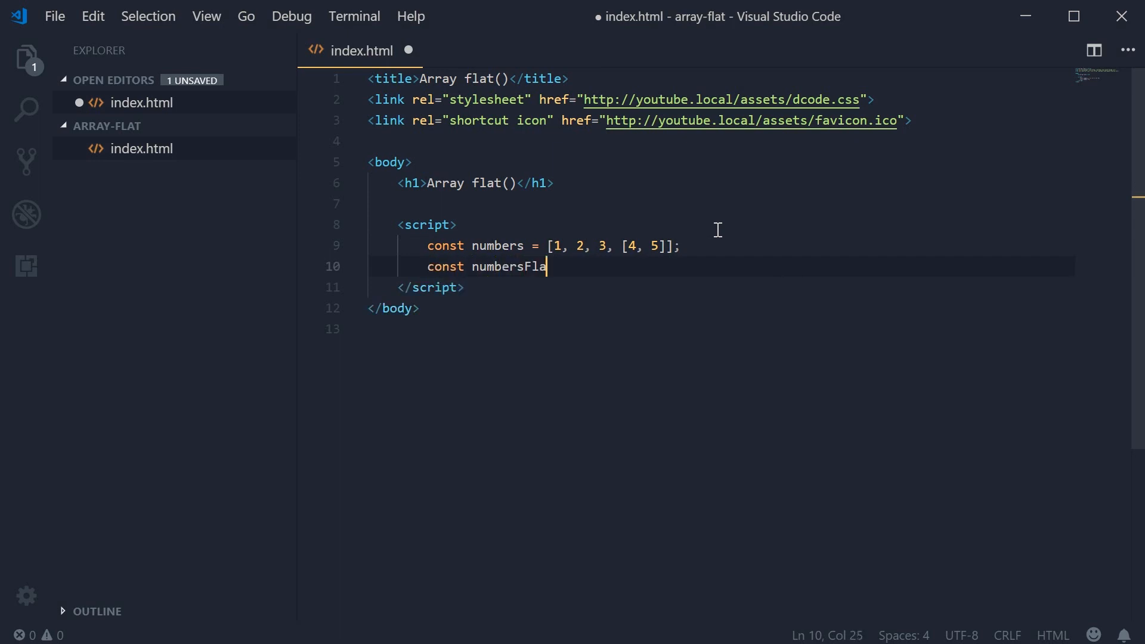
text(t =)
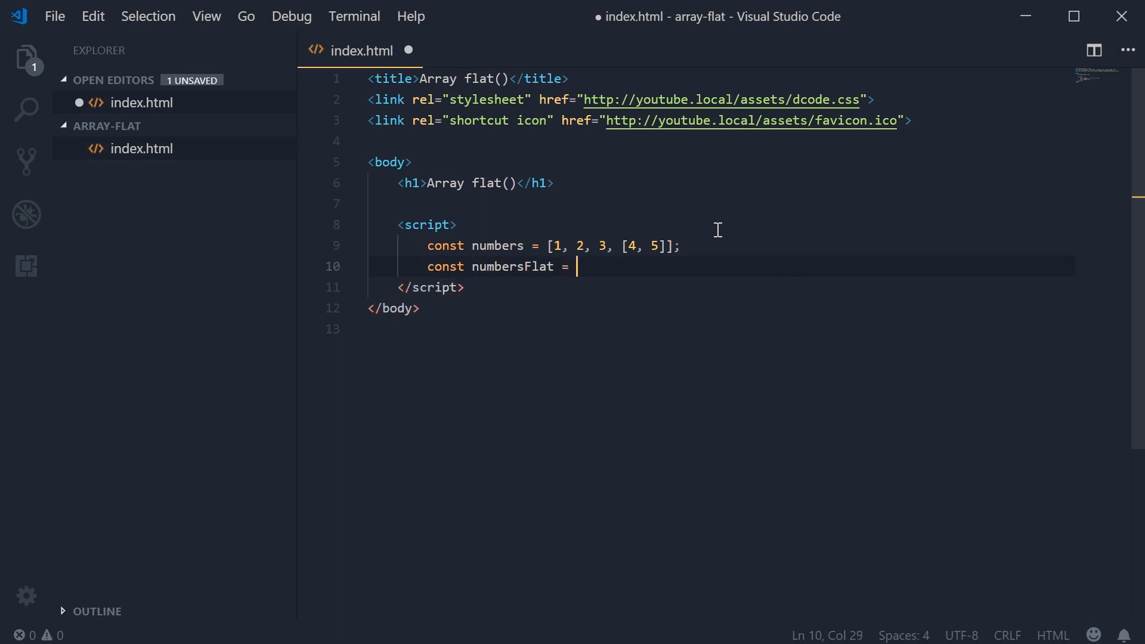
text(numbers.fla)
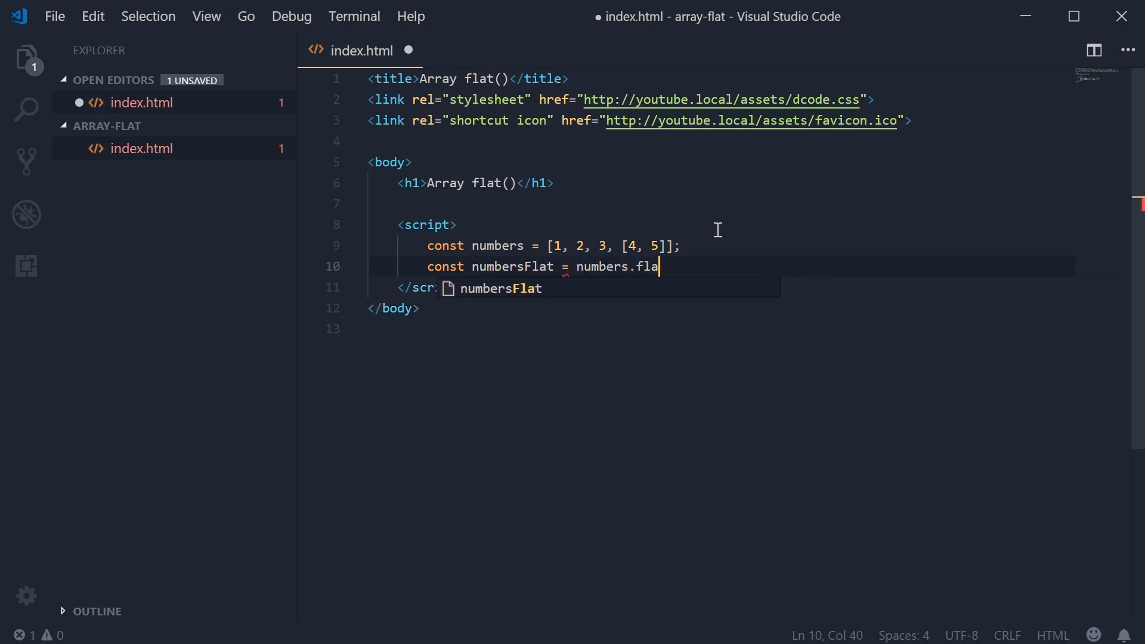
text(t();)
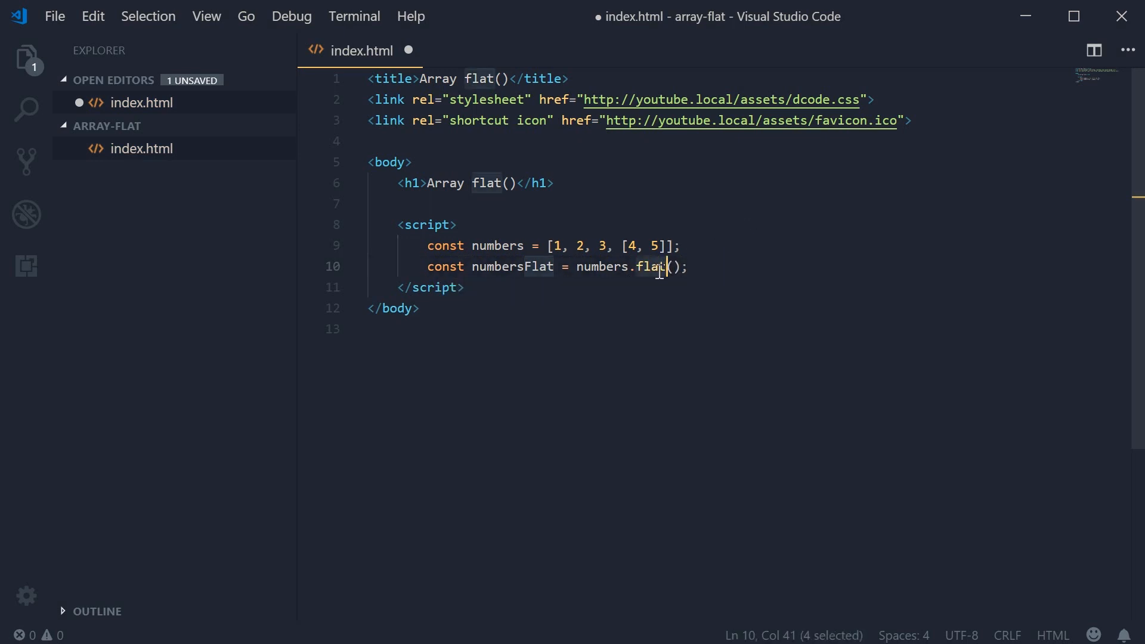
text(console.log(numbersFlat);)
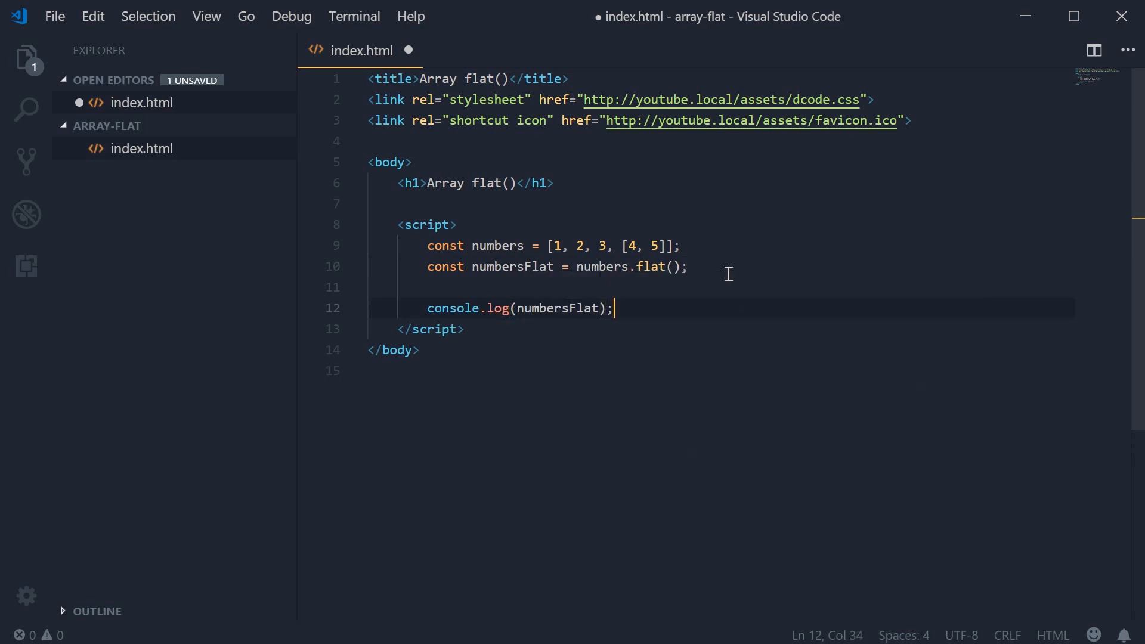
key(ctrl+s)
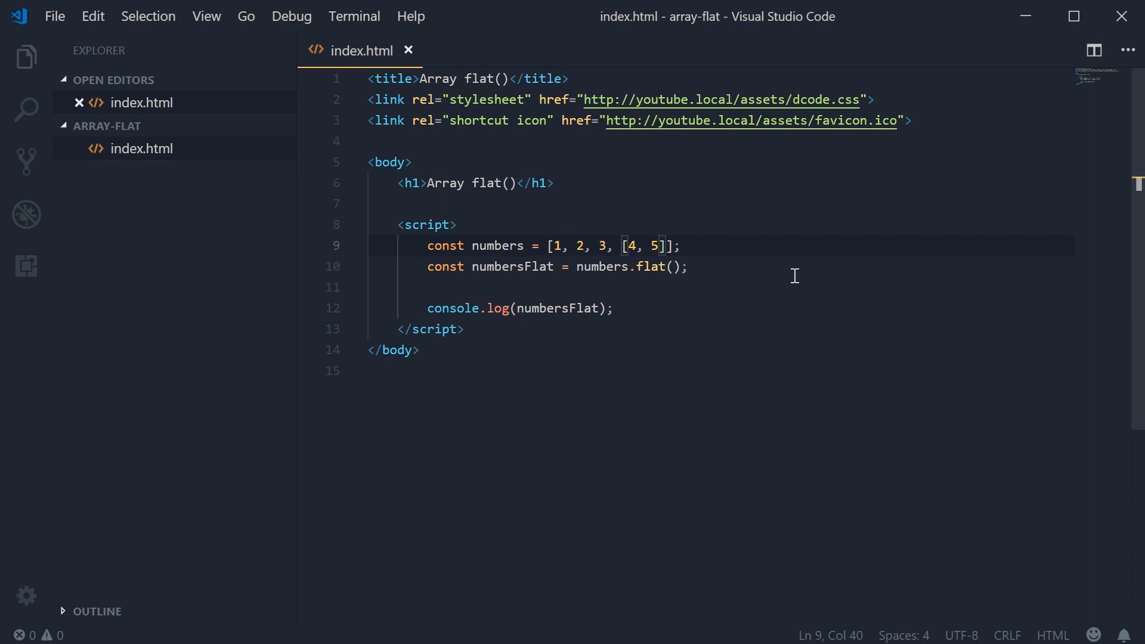
- Nest , [6, 7, 8] after the 5 in the inner array of numbers and save the file
text(,)
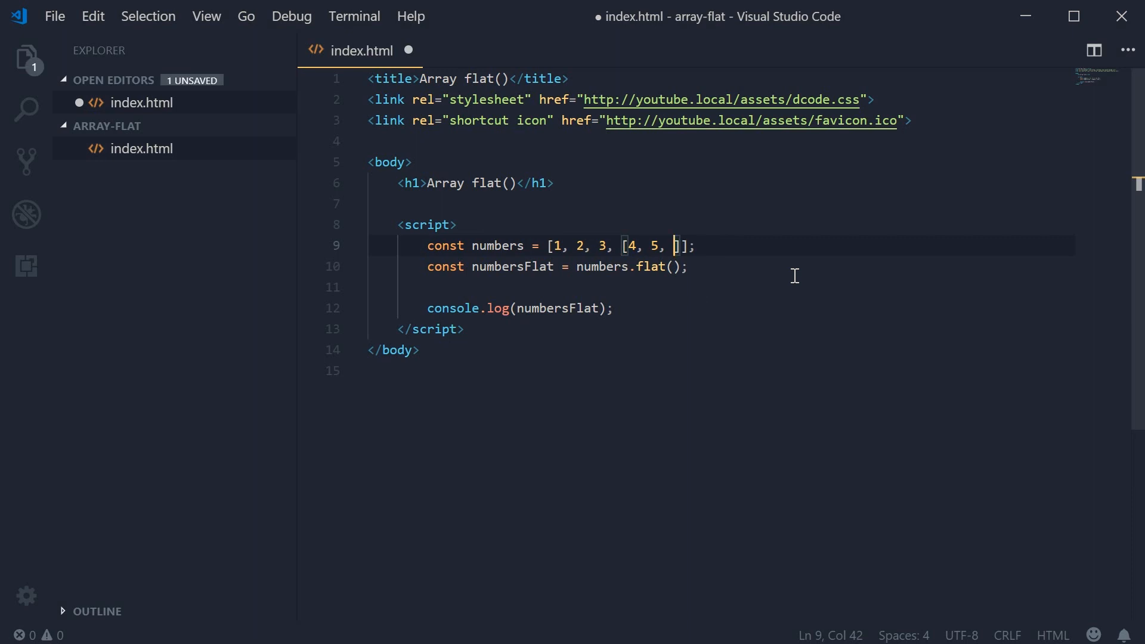
text([)
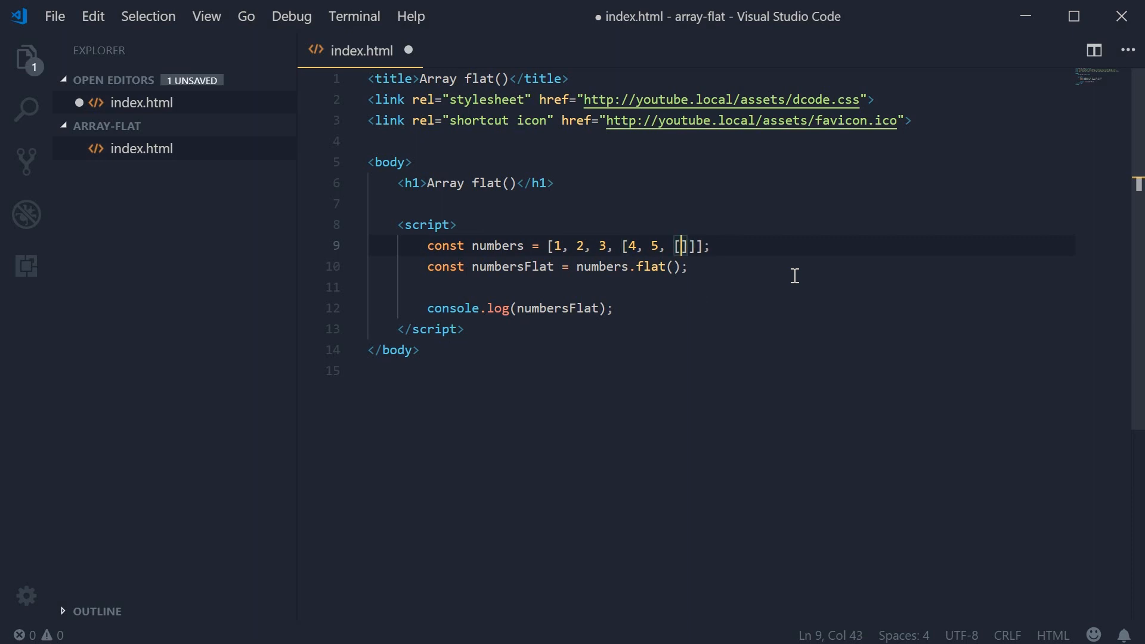
text(6, 7, 8)
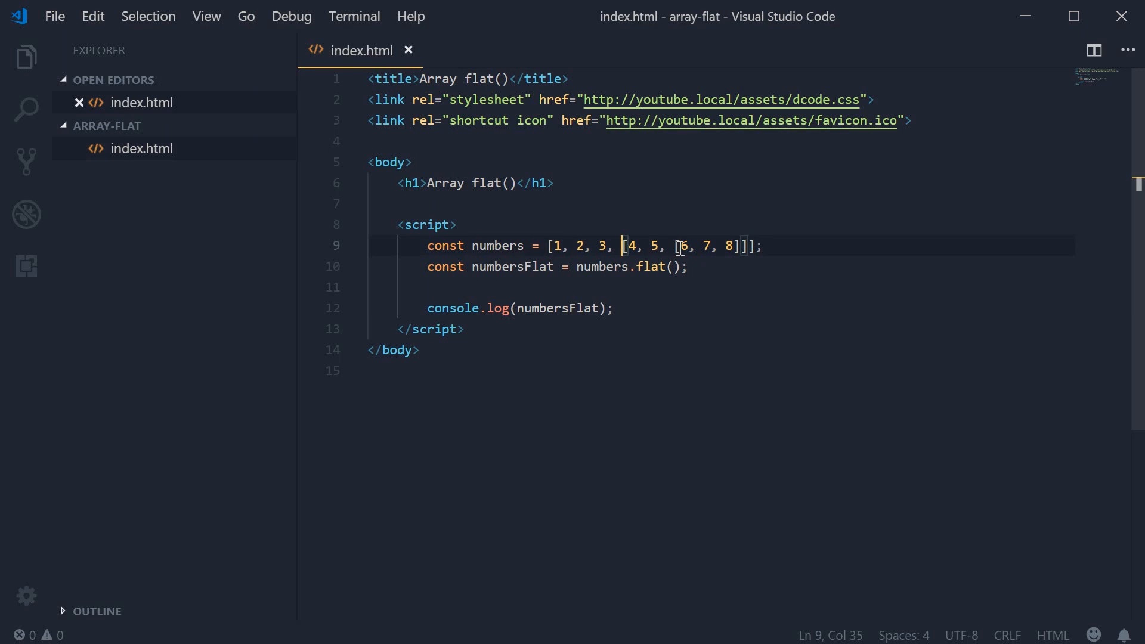
click(690, 265)
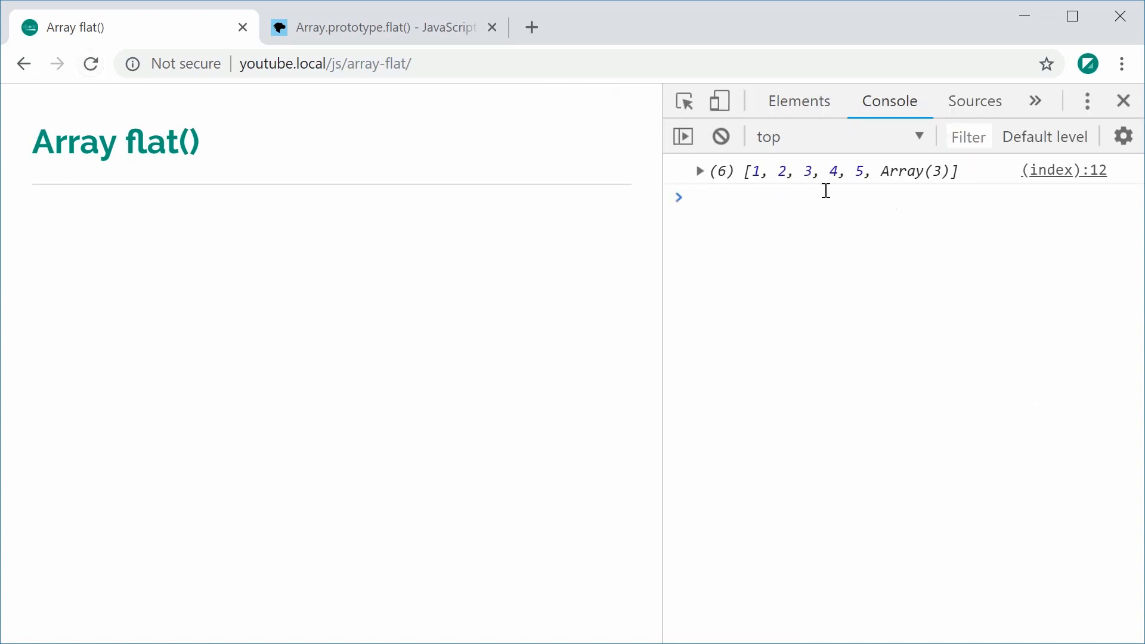
mouse_move(877, 190)
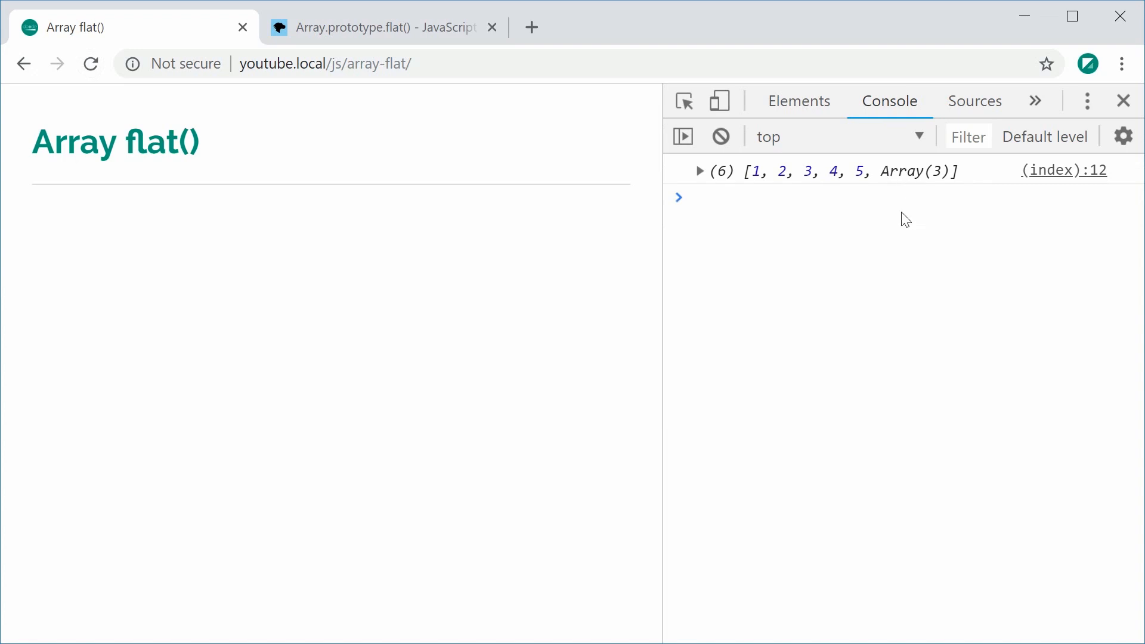
- Check the Chrome console output showing 1 to 5 with [6, 7, 8] still nested, then return to the editor
click(699, 171)
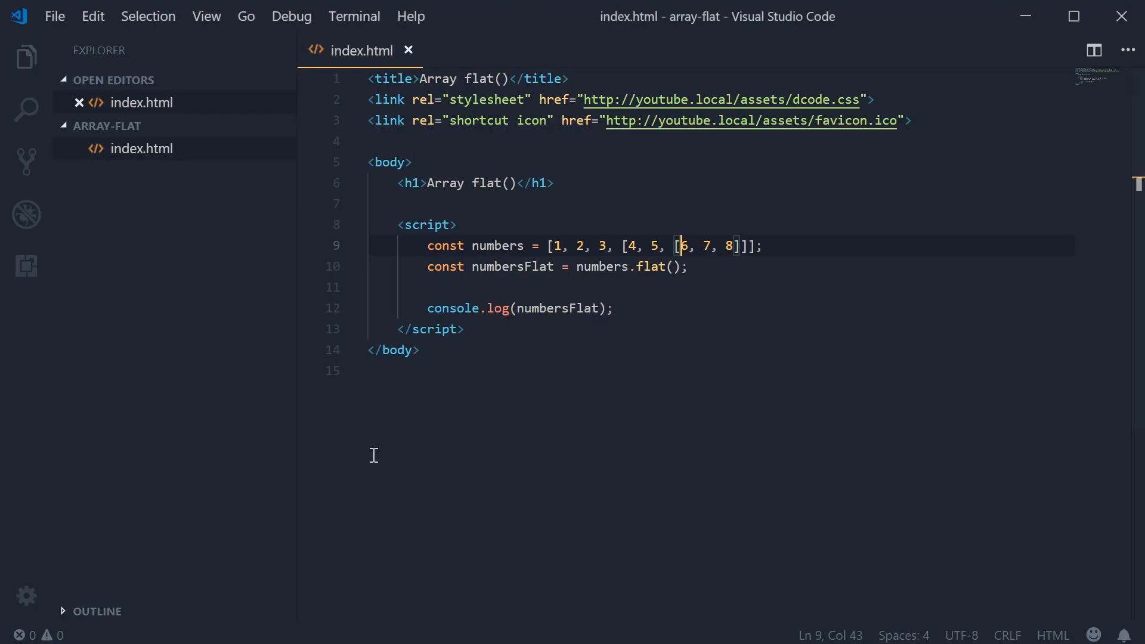
- Give the flat() call a depth argument so numbers flattens two levels, and save index.html
click(672, 266)
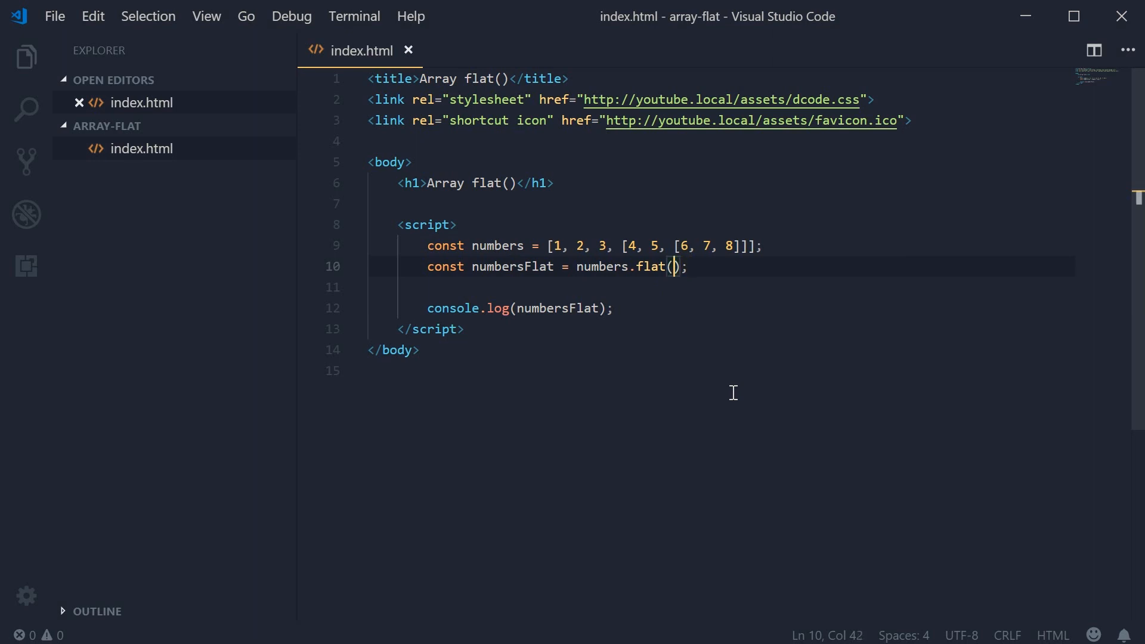
text(1)
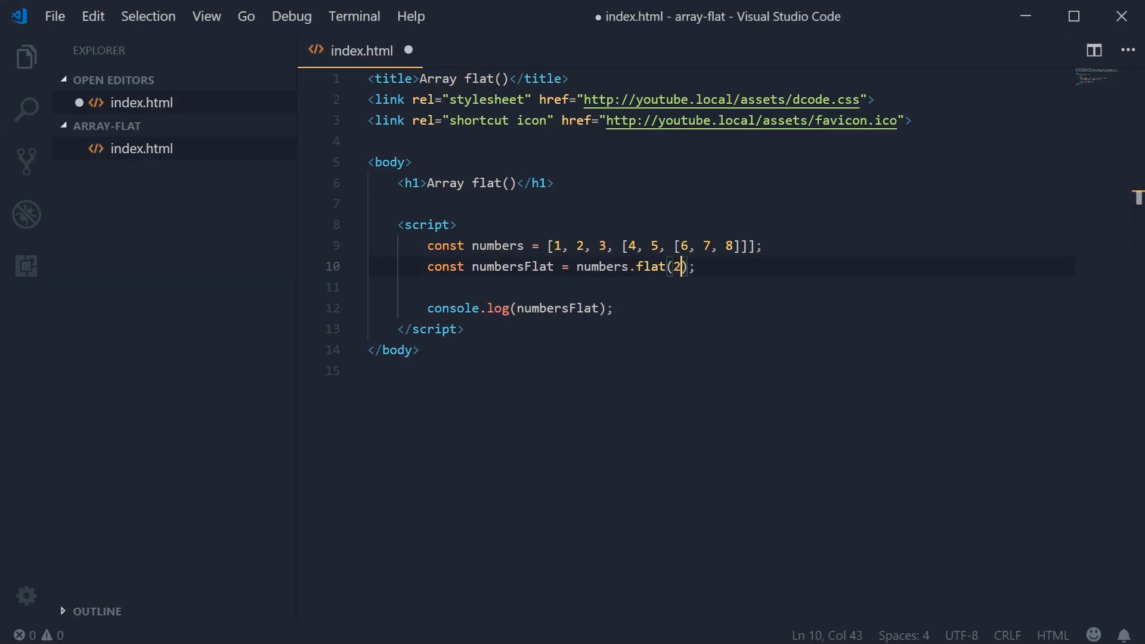
key(ctrl+s)
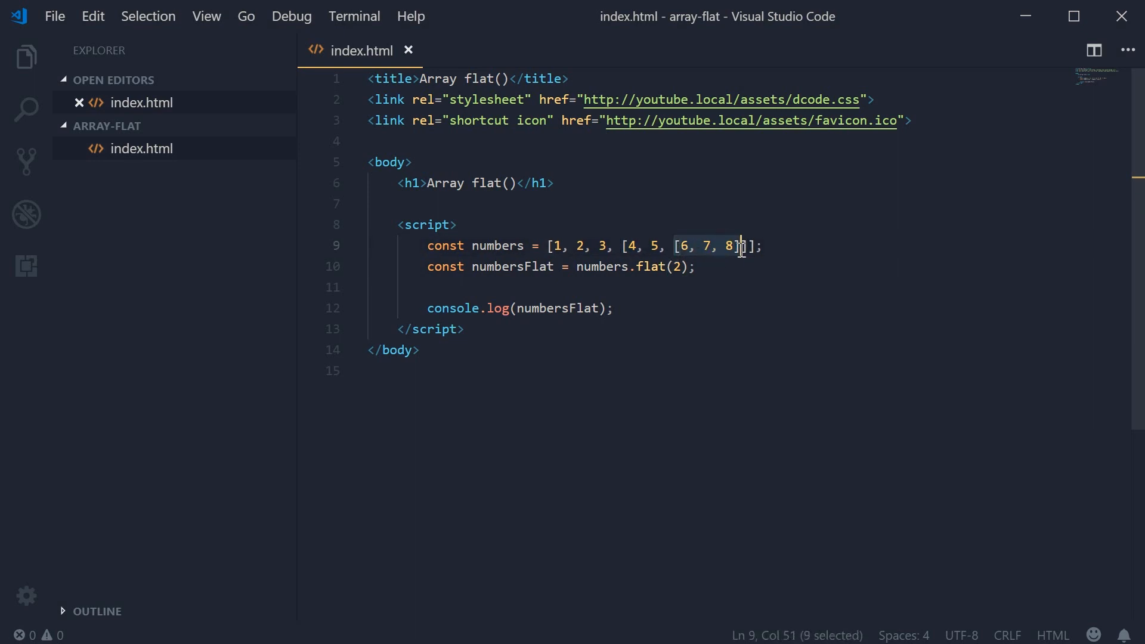
mouse_move(752, 313)
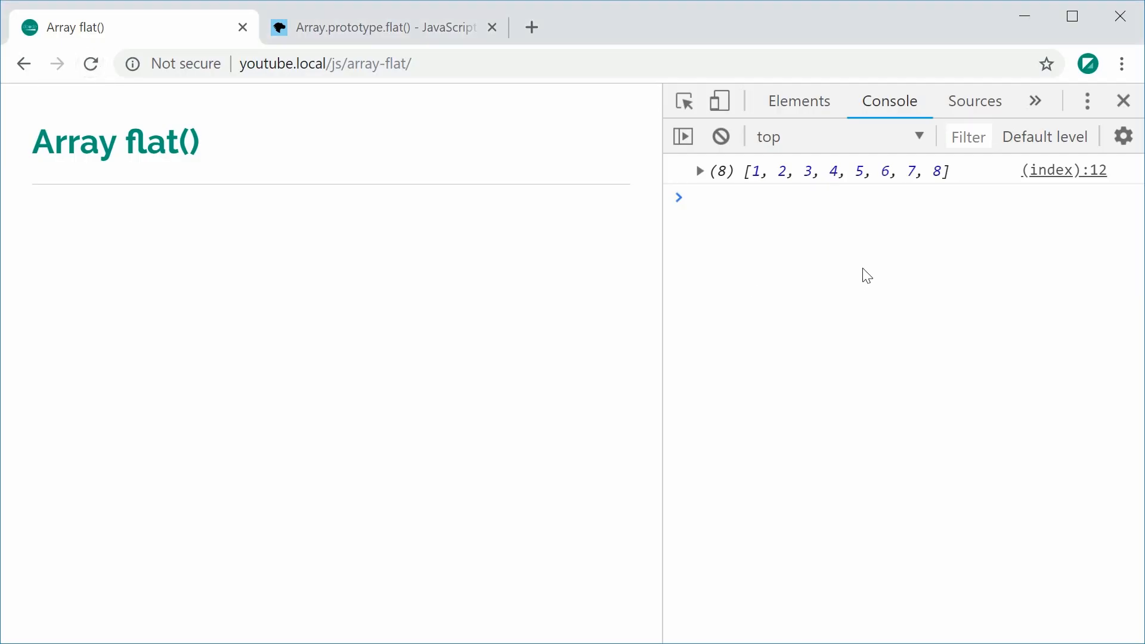
mouse_move(569, 303)
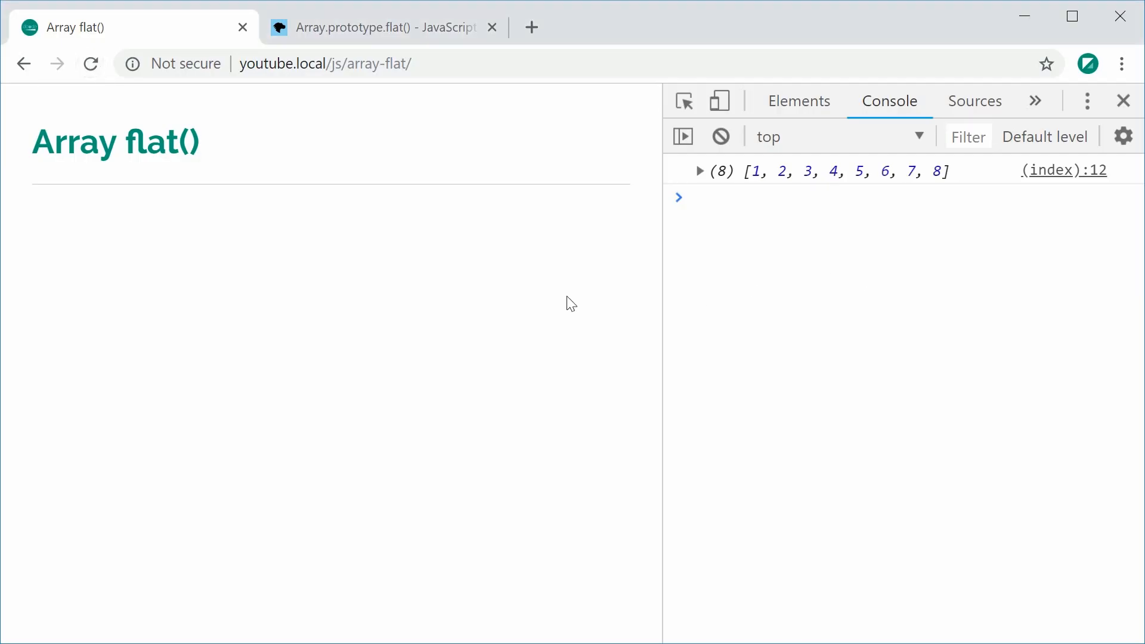